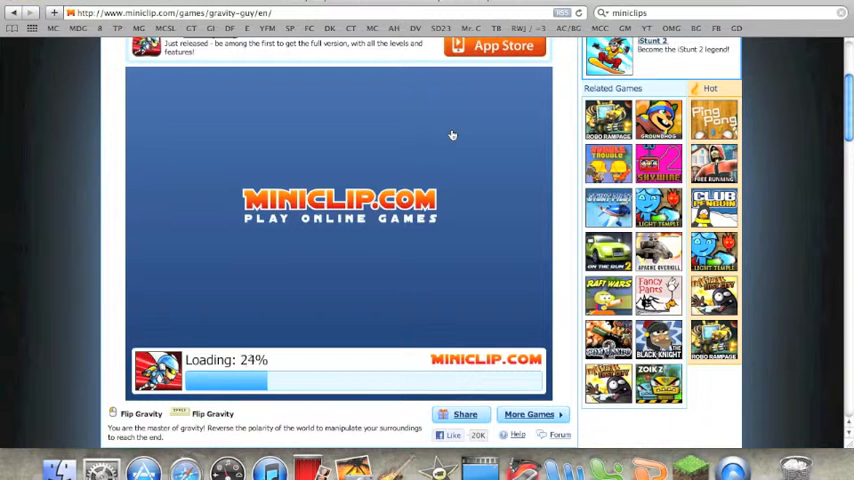
Step: Start a single-player Gravity Guy game from the title menu via PLAY
{"action": "scroll", "scroll_direction": "down", "scroll_amount": 3}
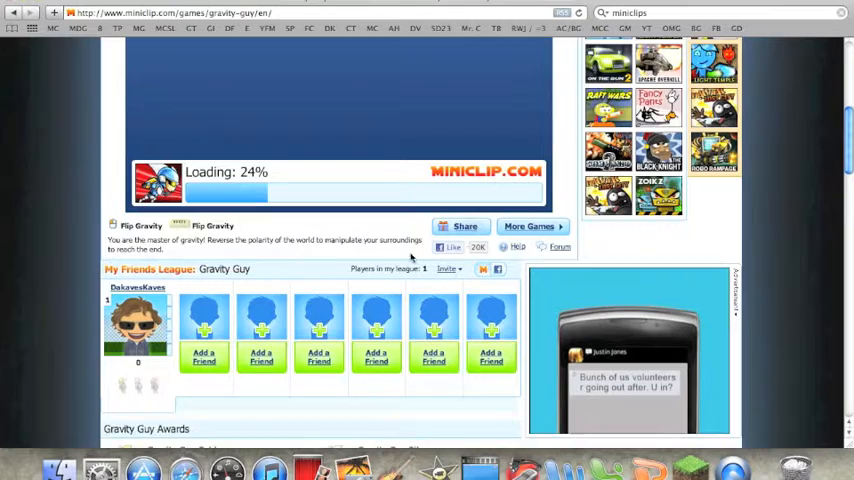
{"action": "scroll", "scroll_direction": "down", "scroll_amount": 3}
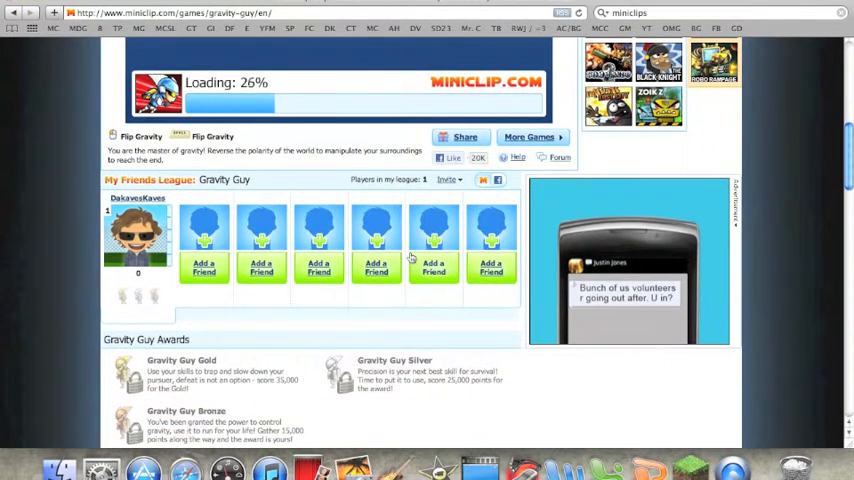
{"action": "scroll", "scroll_direction": "down", "scroll_amount": 3}
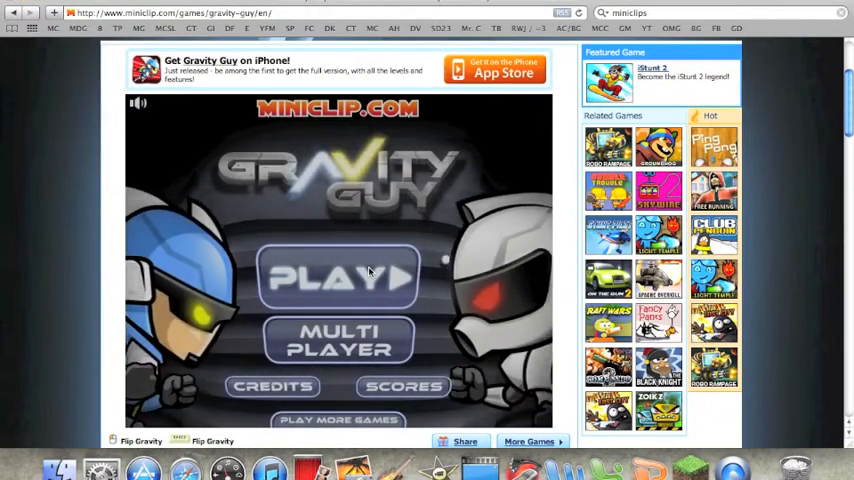
{"action": "left_click", "coordinate": [340, 278]}
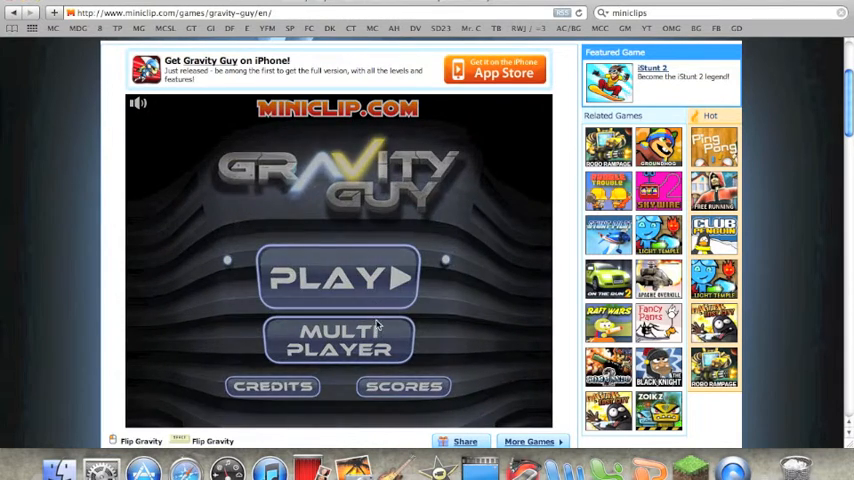
{"action": "left_click", "coordinate": [336, 276]}
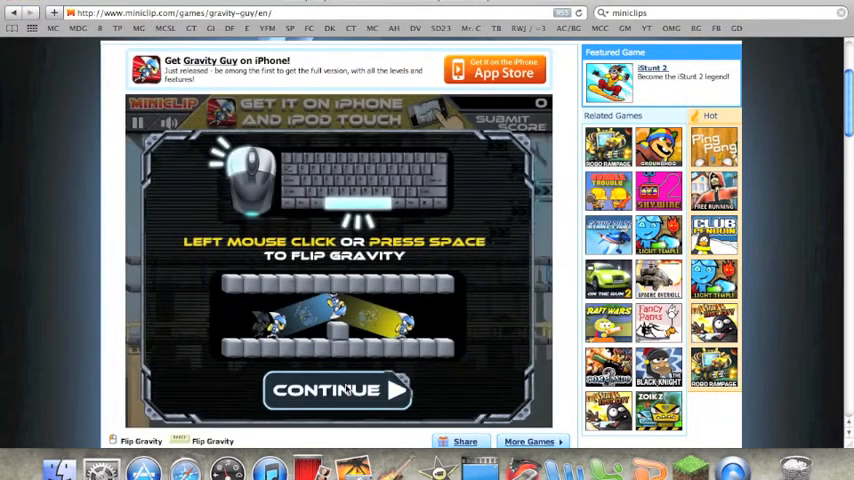
Step: Dismiss the flip-gravity instructions with CONTINUE so the level countdown begins
{"action": "left_click", "coordinate": [338, 390]}
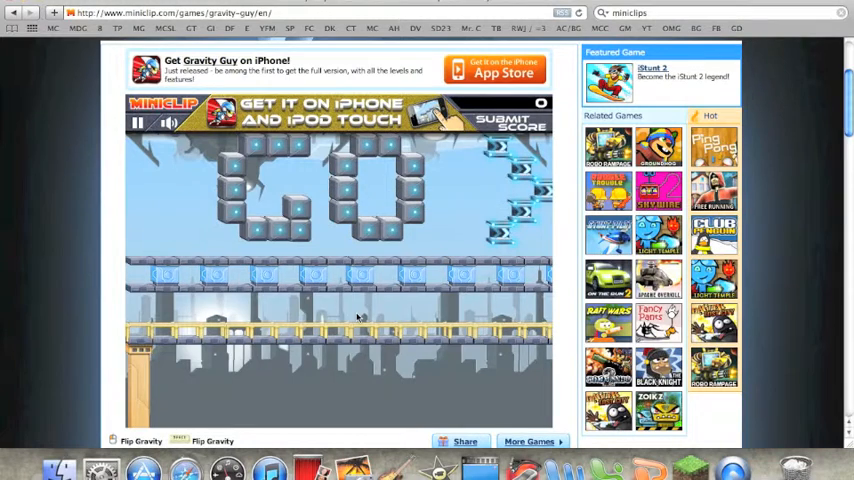